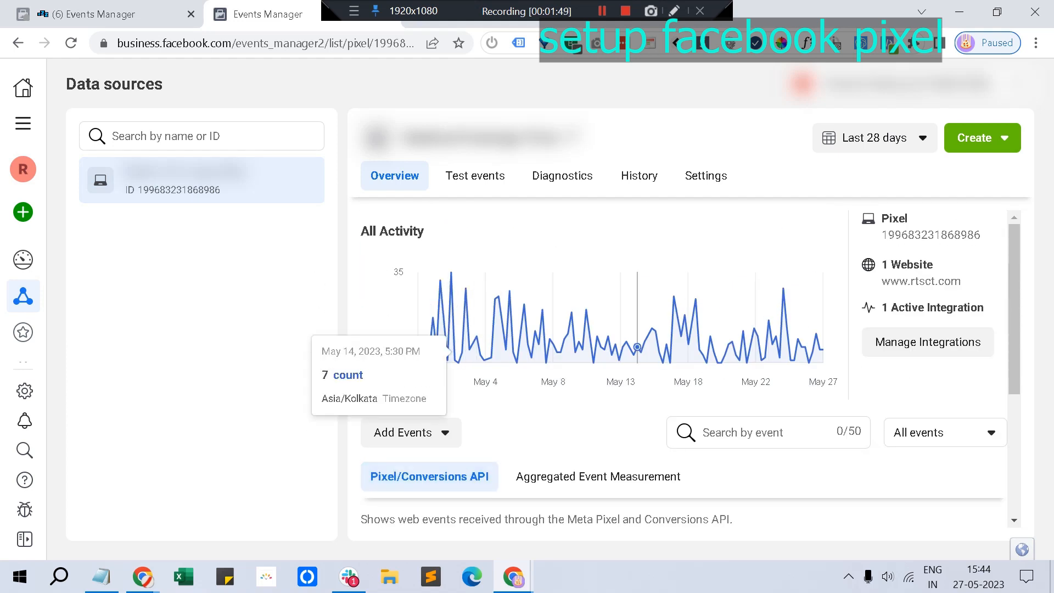
{"action": "mouse_move", "coordinate": [434, 316]}
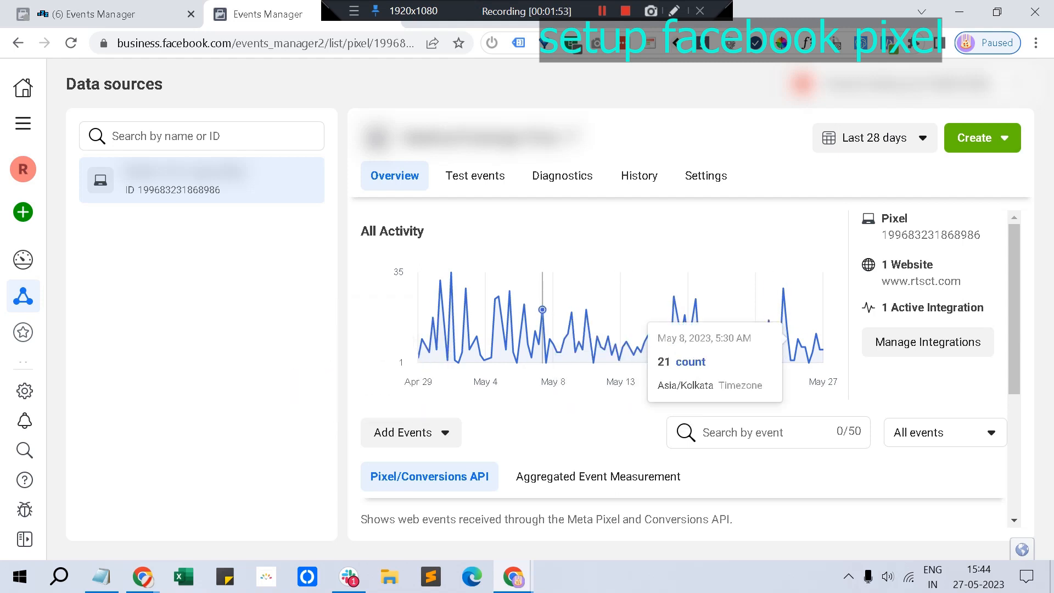
{"action": "mouse_move", "coordinate": [785, 327]}
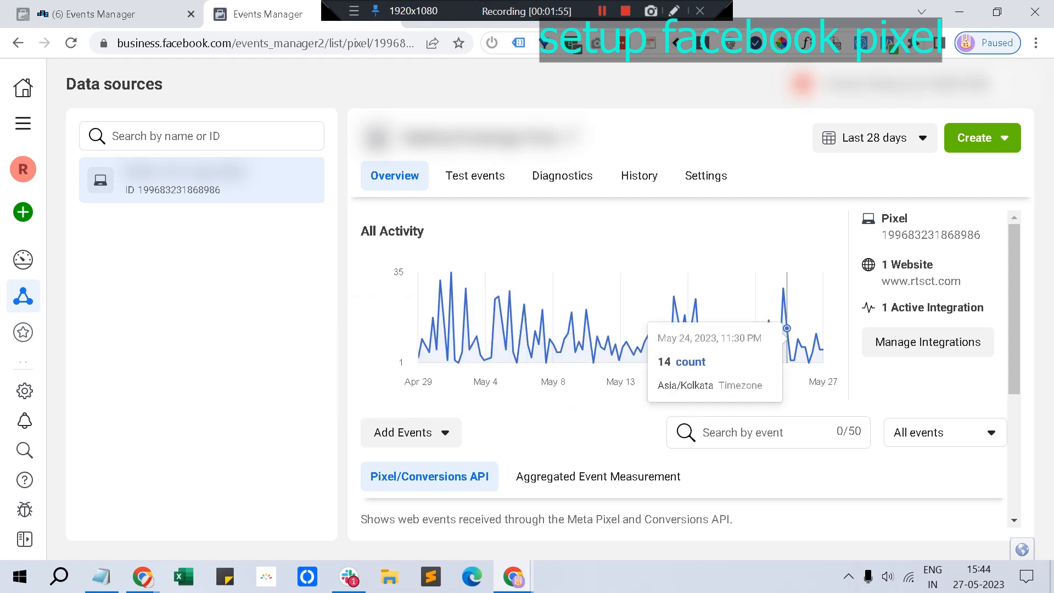
- Choose Add Events, then From a New Website, to connect the pixel
{"action": "left_click", "coordinate": [410, 267]}
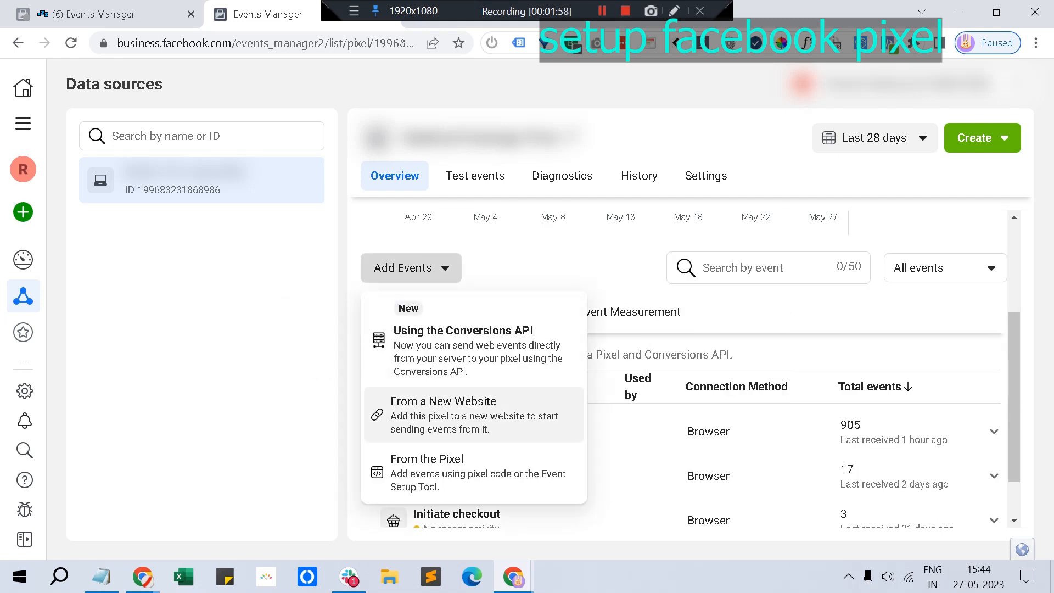
{"action": "left_click", "coordinate": [444, 415]}
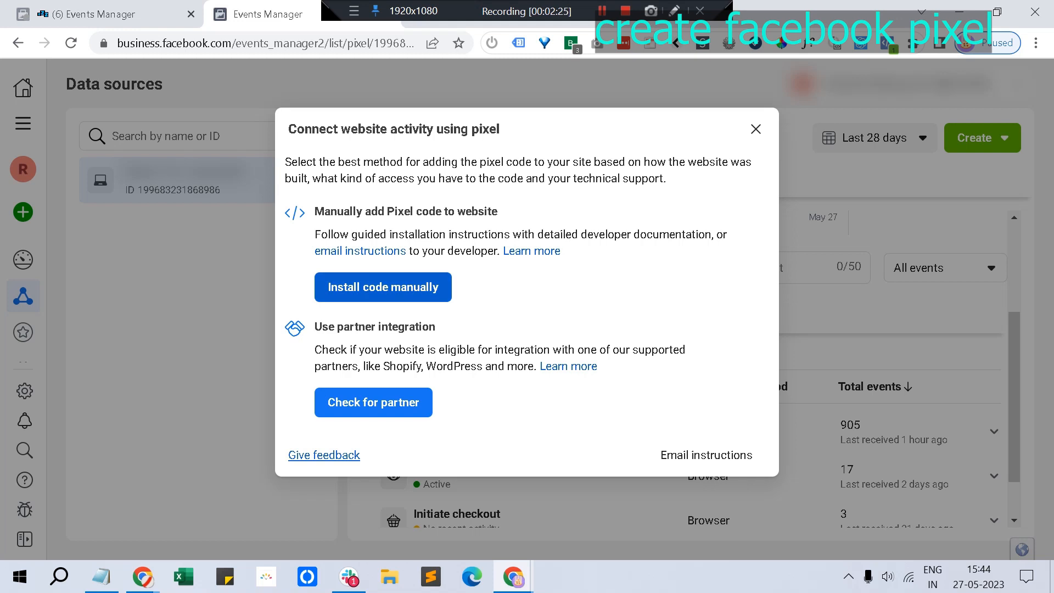
- Choose manual installation and copy the Meta Pixel base code
{"action": "left_click", "coordinate": [382, 287]}
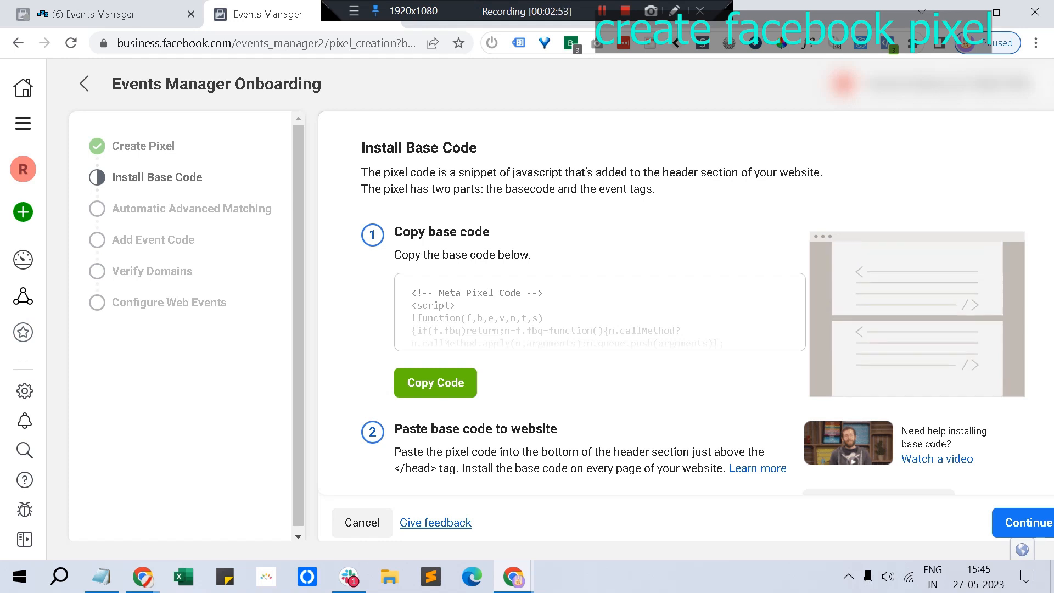
{"action": "left_click", "coordinate": [435, 383]}
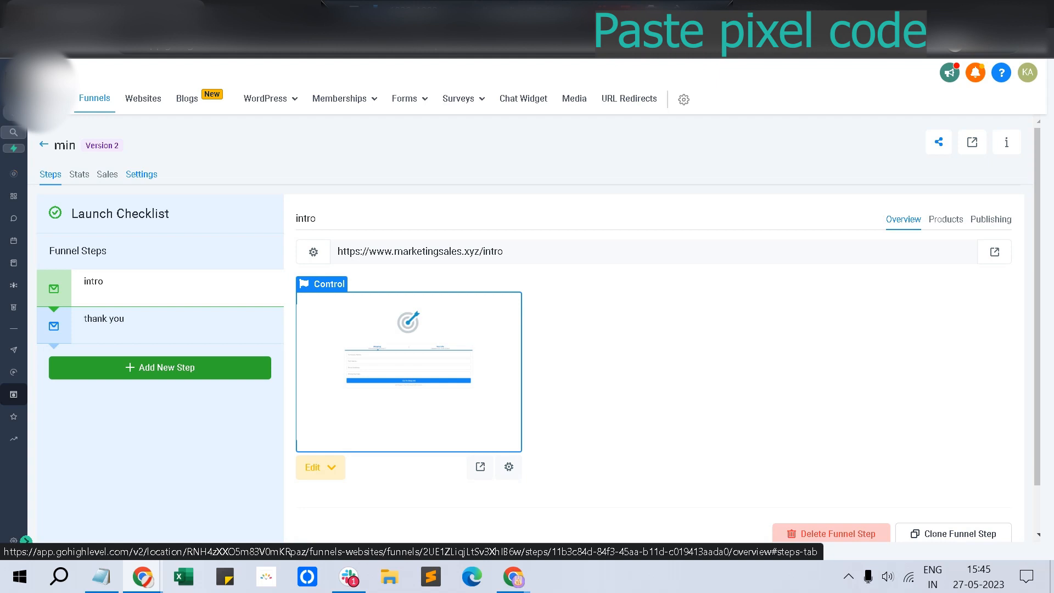
- Paste the pixel base code into the funnel's Head tracking code, save, and return to the steps
{"action": "left_click", "coordinate": [141, 174]}
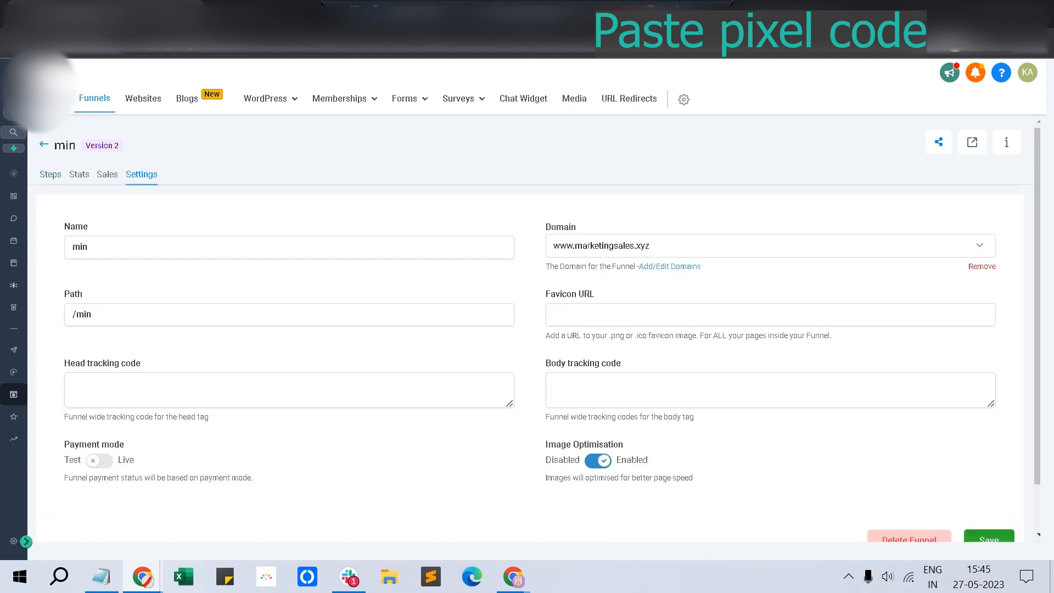
{"action": "left_click", "coordinate": [288, 389]}
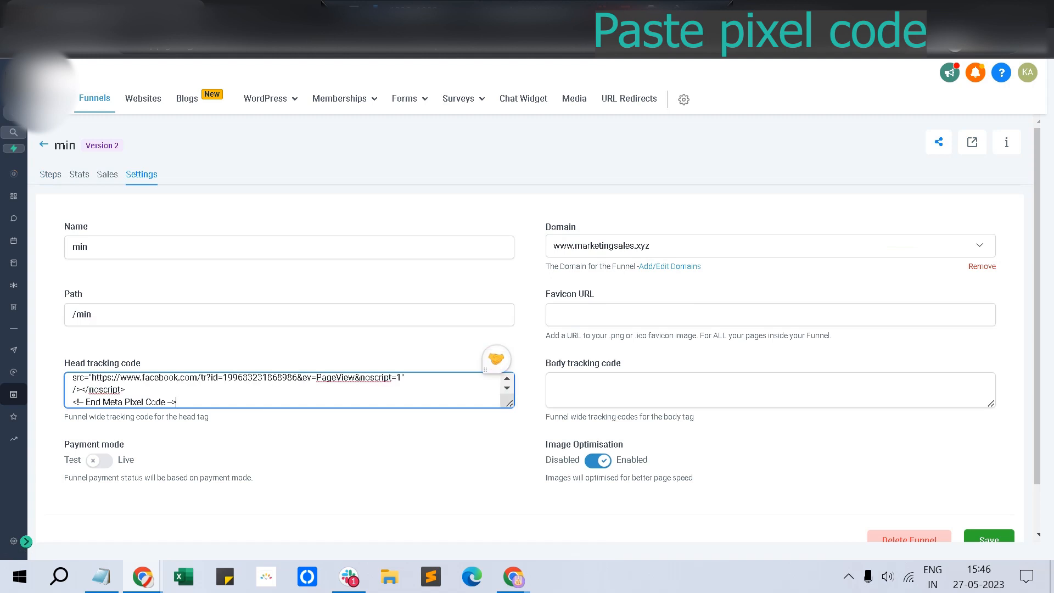
{"action": "left_click", "coordinate": [988, 539]}
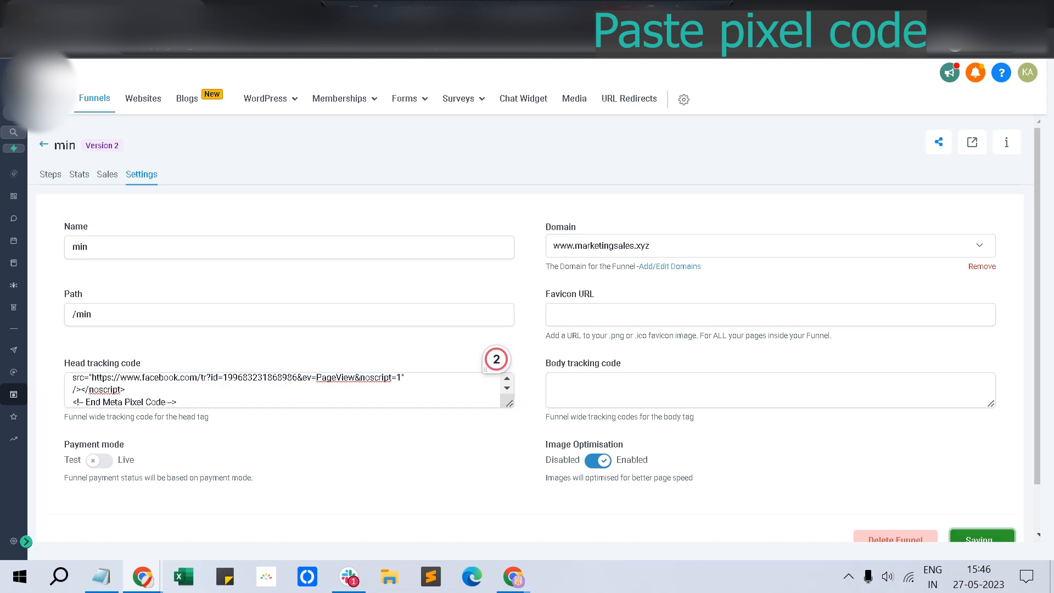
{"action": "left_click", "coordinate": [50, 174]}
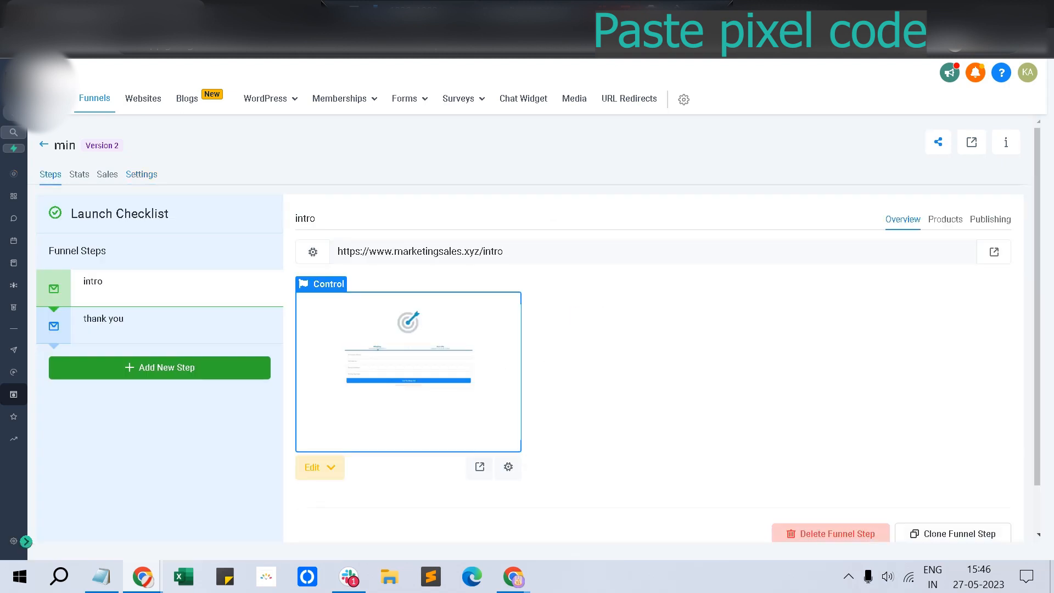
{"action": "mouse_move", "coordinate": [513, 576]}
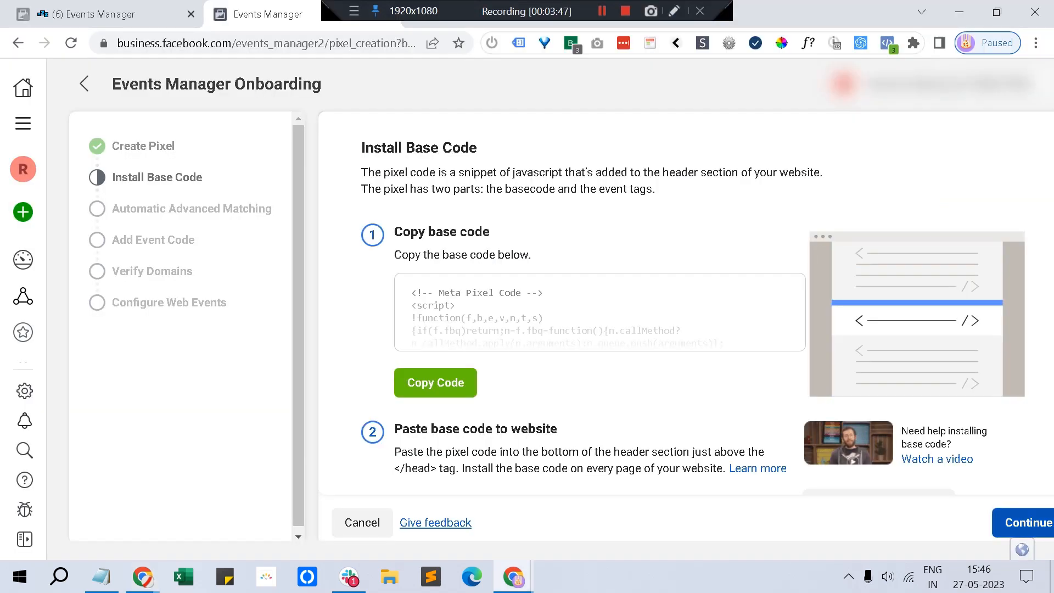
- Mark the base code step done and scroll to Automatic Advanced Matching
{"action": "left_click", "coordinate": [1024, 523]}
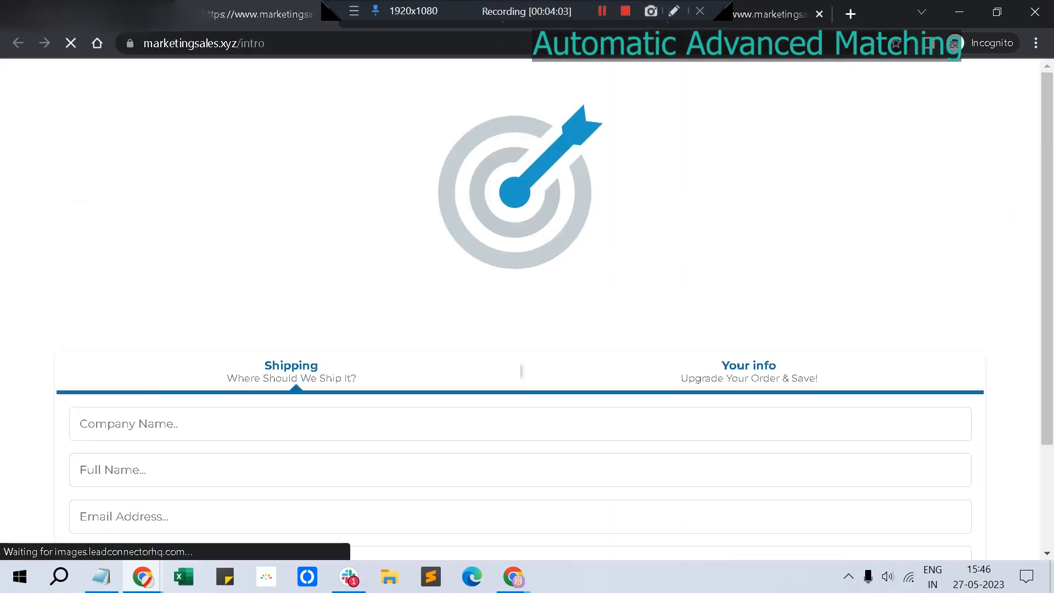
{"action": "scroll", "scroll_direction": "down", "scroll_amount": 3}
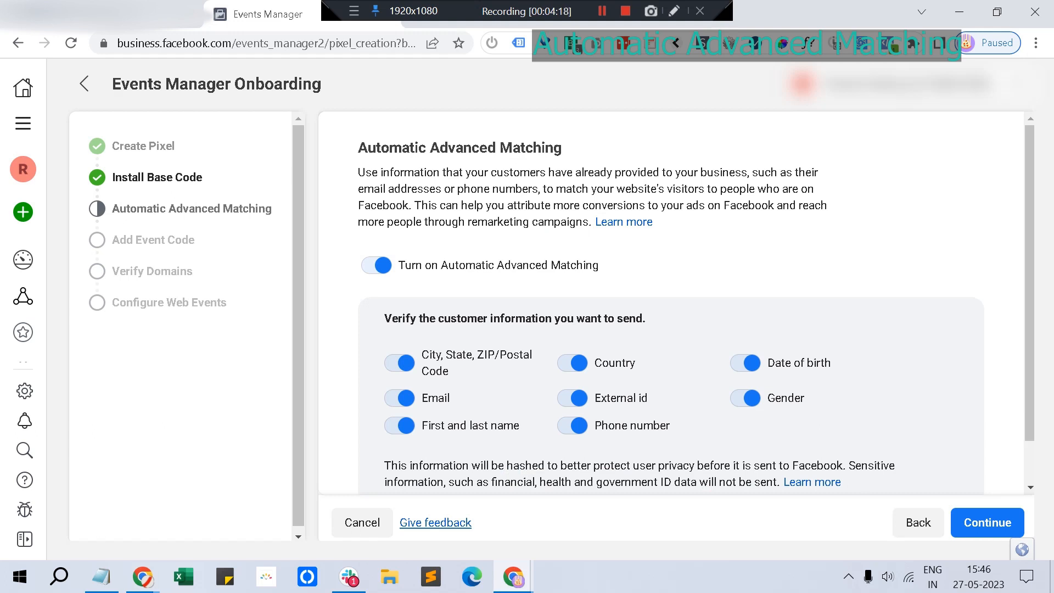
- Accept Automatic Advanced Matching and launch the Event Setup Tool for the thank-you page
{"action": "scroll", "scroll_direction": "down", "scroll_amount": 3}
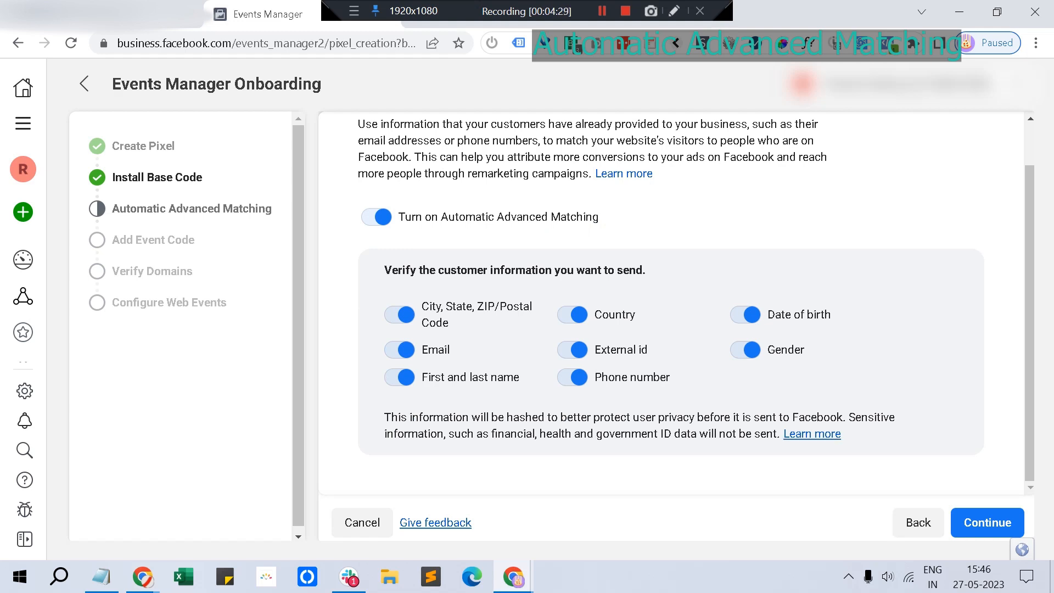
{"action": "left_click", "coordinate": [986, 522]}
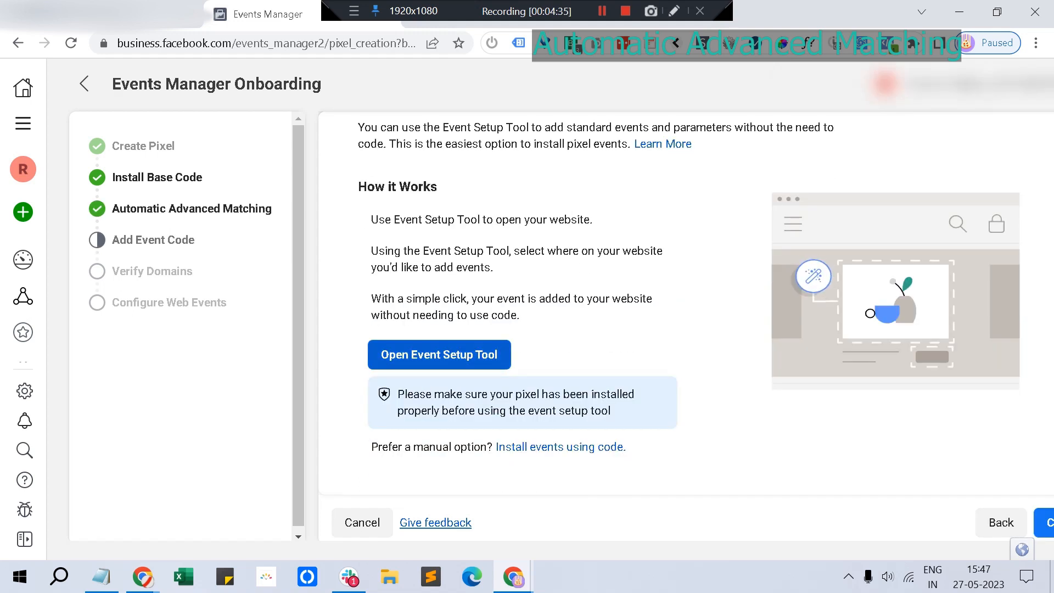
{"action": "left_click", "coordinate": [439, 354]}
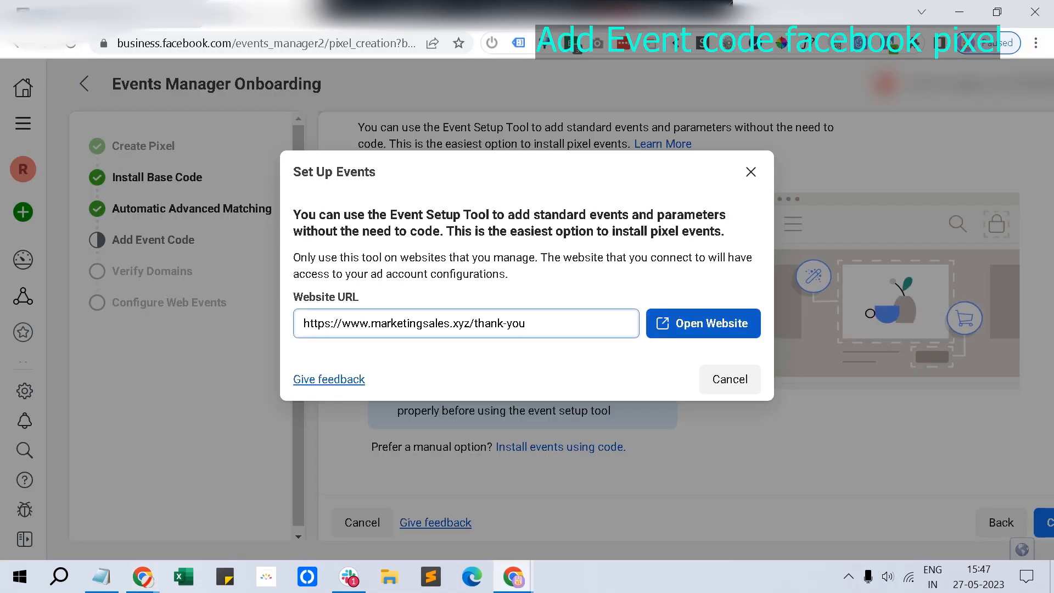
- Open the thank-you page in the Event Setup Tool and start a Track a URL event
{"action": "left_click", "coordinate": [702, 324]}
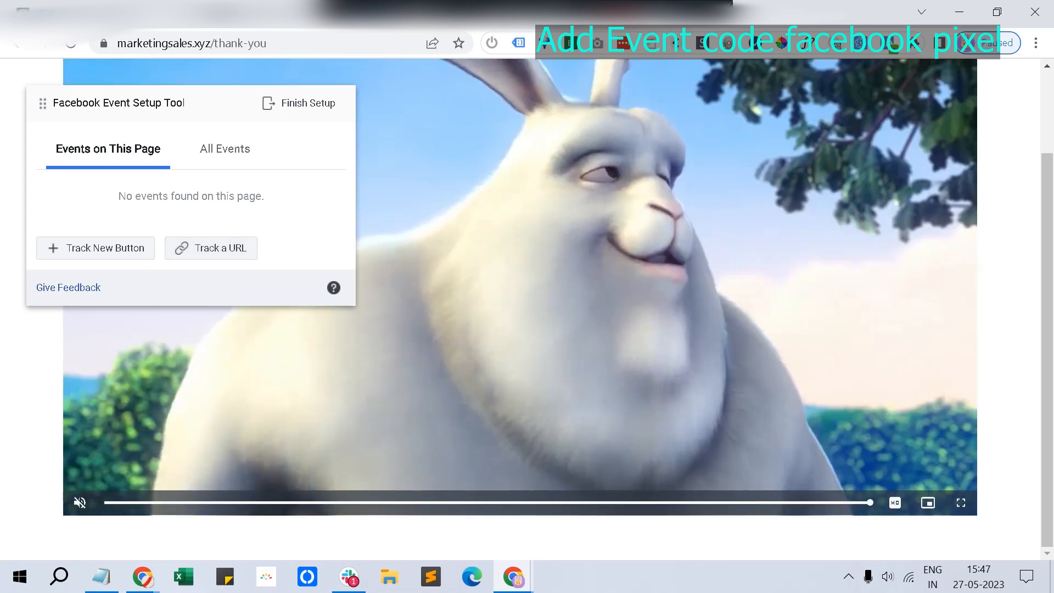
{"action": "mouse_move", "coordinate": [142, 578]}
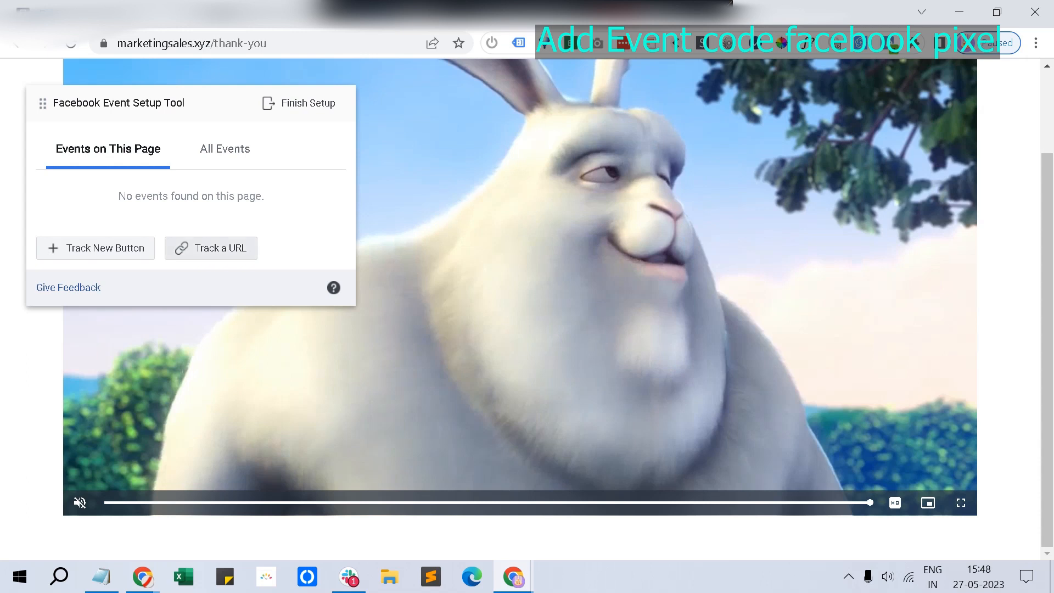
{"action": "left_click", "coordinate": [211, 248]}
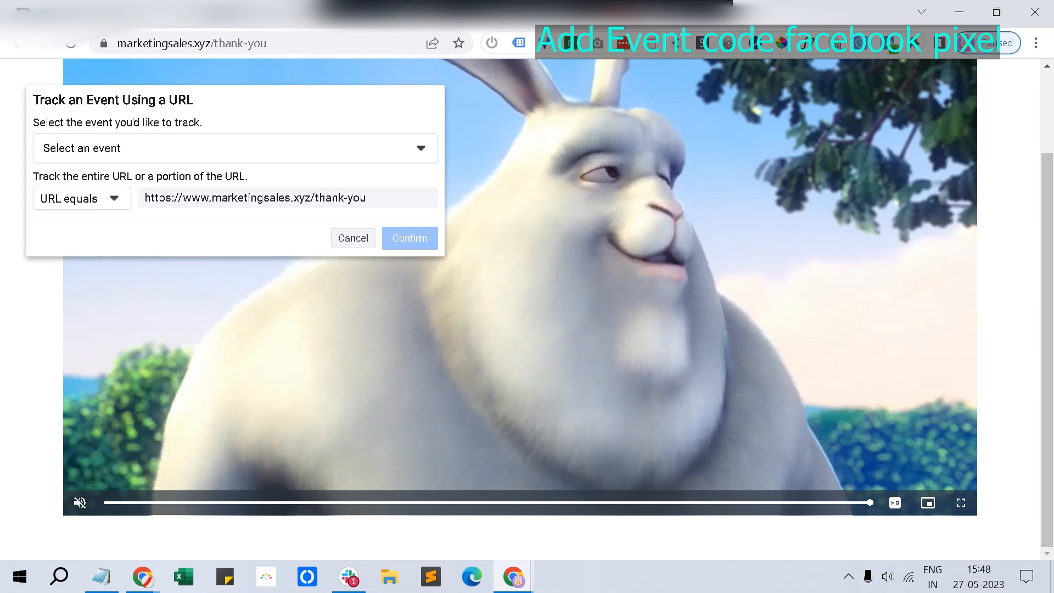
{"action": "left_click", "coordinate": [235, 148]}
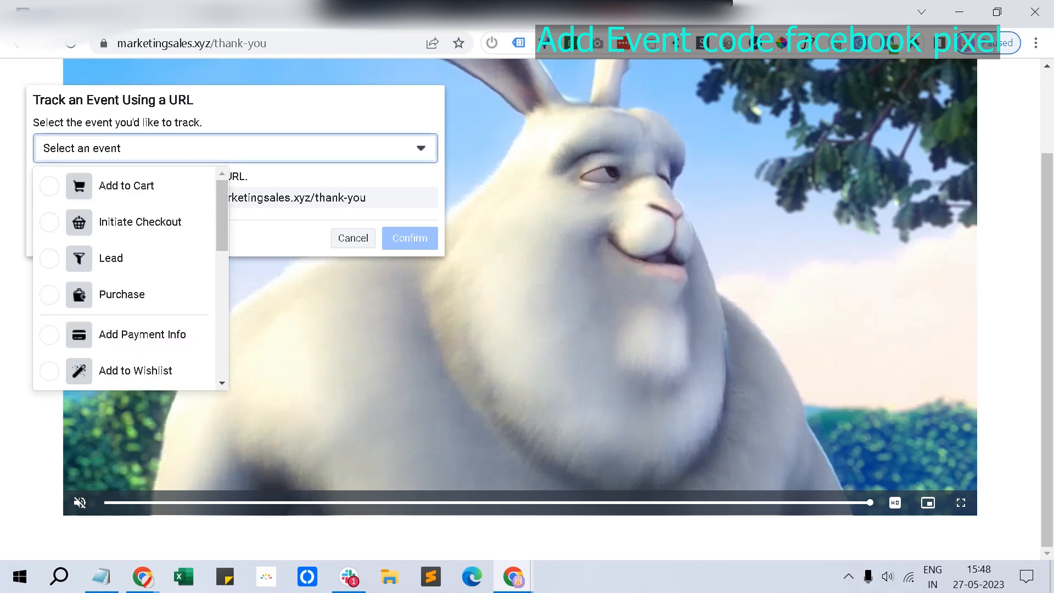
{"action": "left_click", "coordinate": [122, 294]}
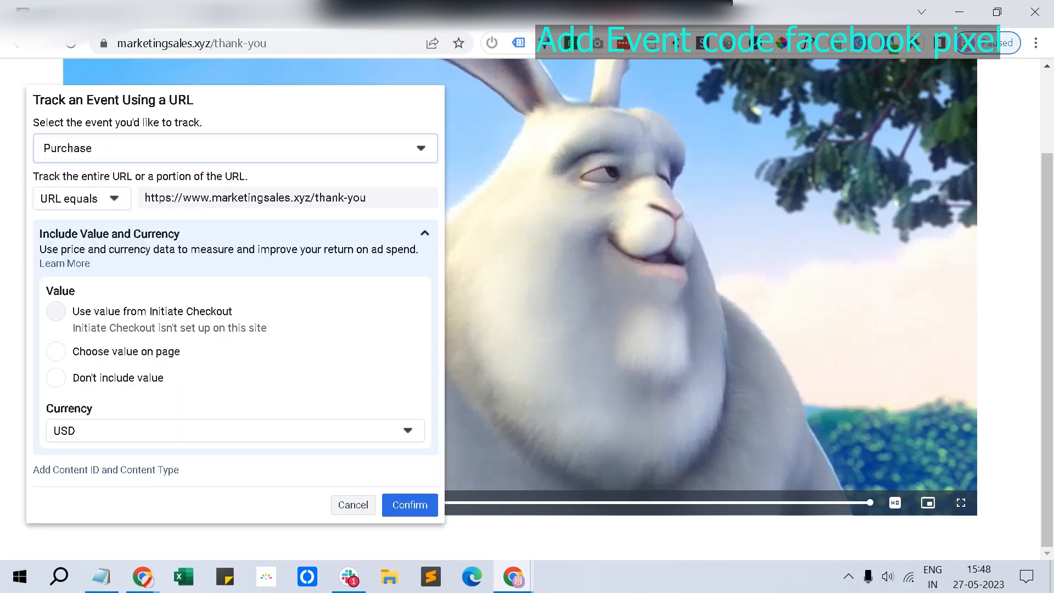
{"action": "left_click", "coordinate": [234, 148]}
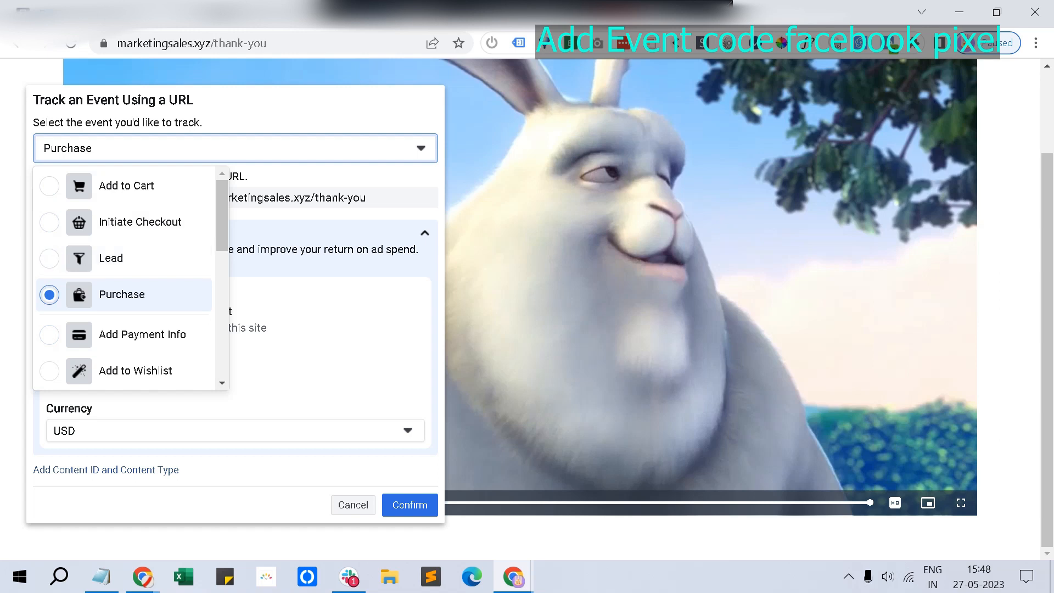
- Keep Purchase as the event, choose Don't include value, and confirm
{"action": "scroll", "scroll_direction": "down", "scroll_amount": 3}
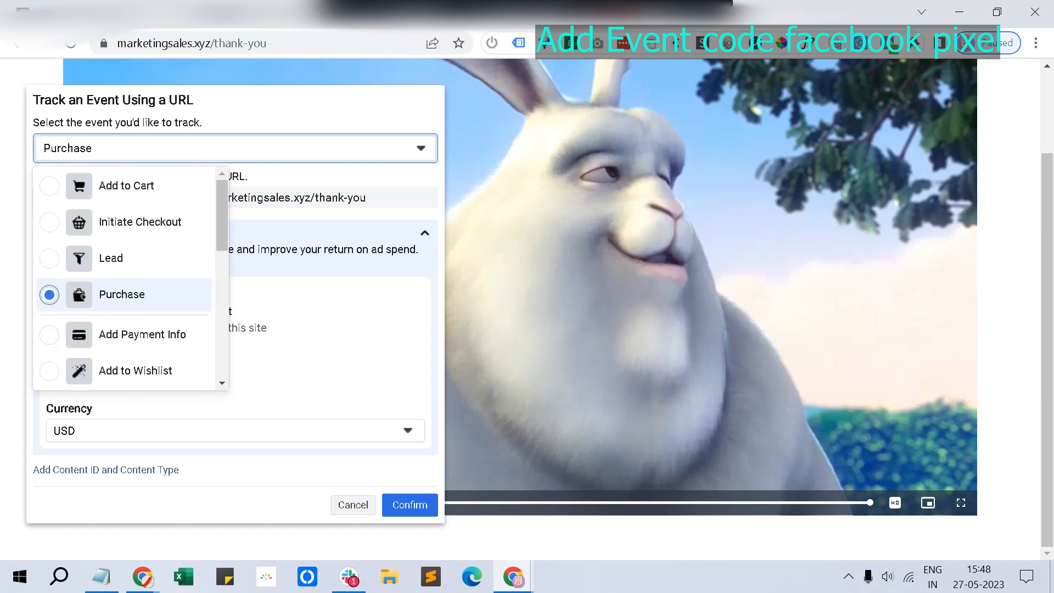
{"action": "left_click", "coordinate": [122, 295]}
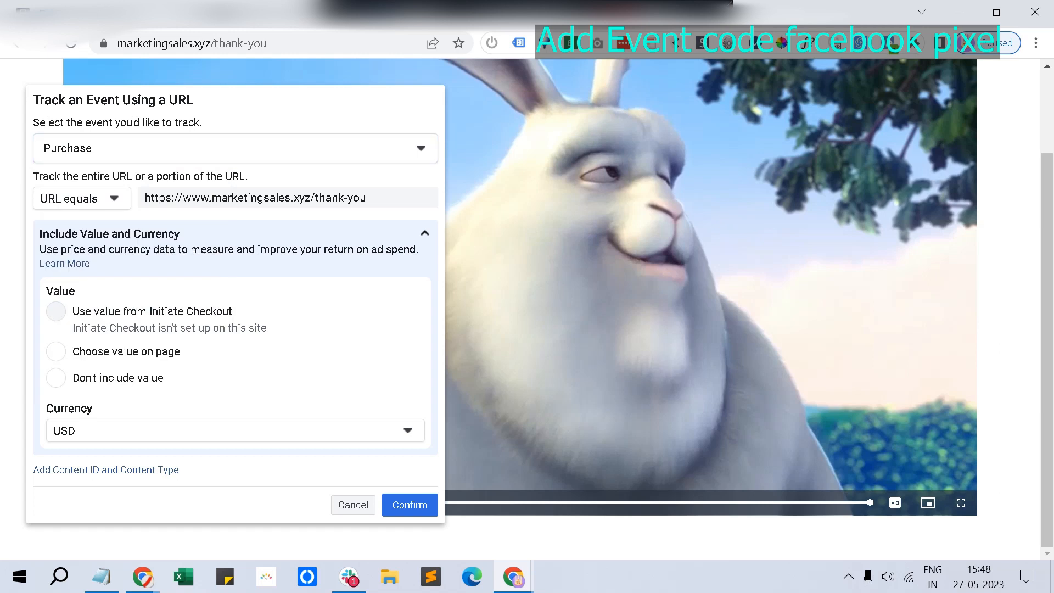
{"action": "left_click", "coordinate": [56, 351]}
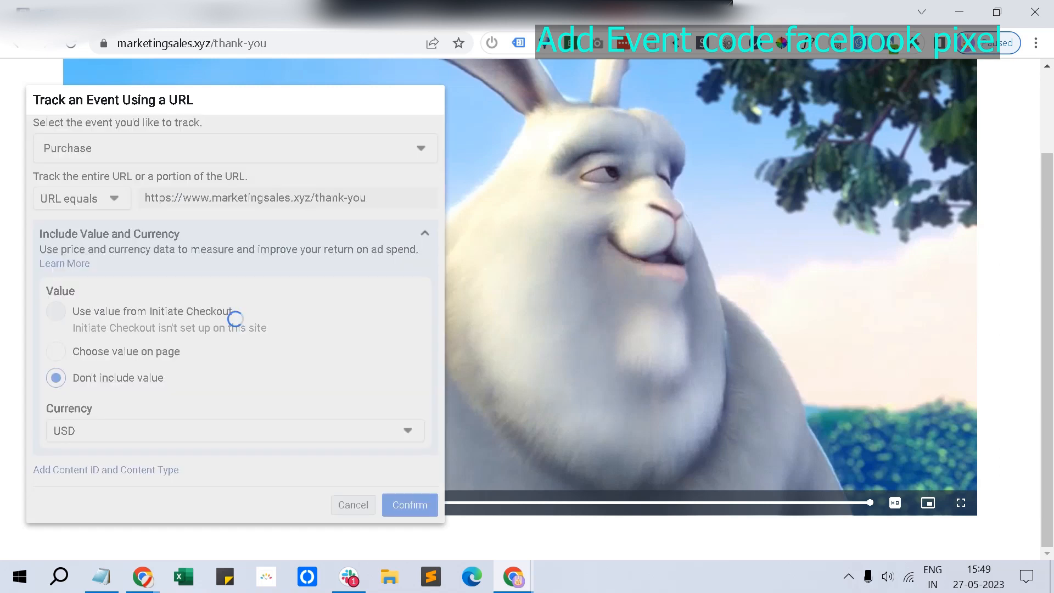
{"action": "left_click", "coordinate": [408, 505]}
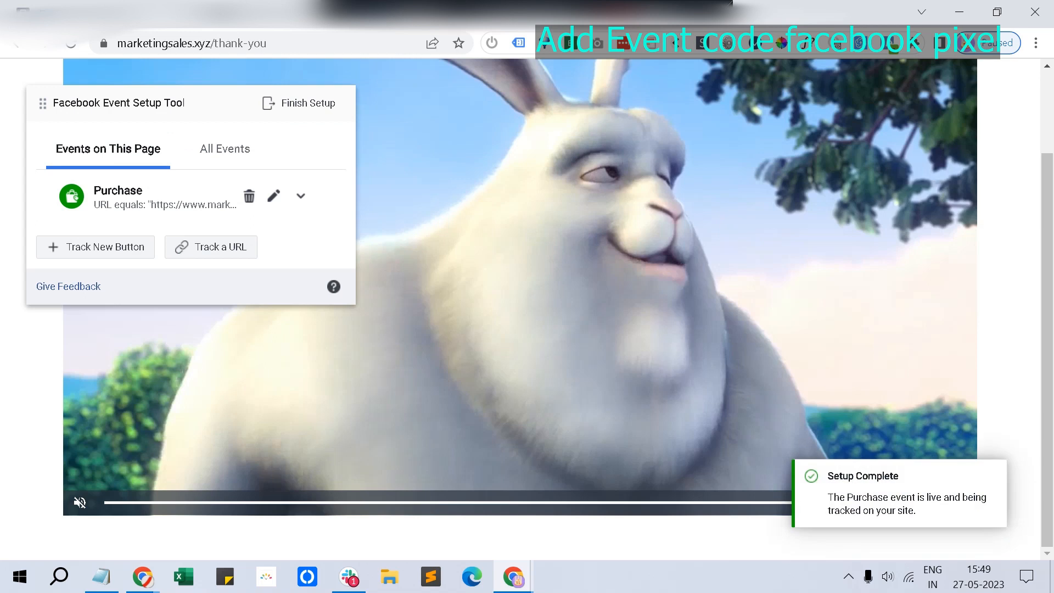
- Review the Purchase event on the thank-you URL and finish setup to reach Data sources
{"action": "left_click", "coordinate": [225, 149]}
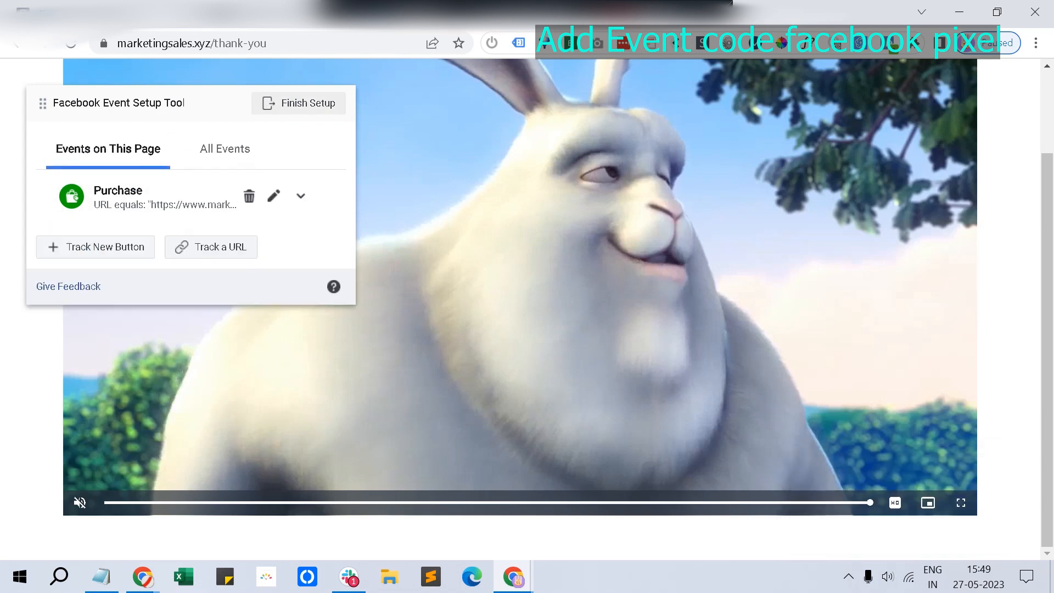
{"action": "left_click", "coordinate": [298, 102]}
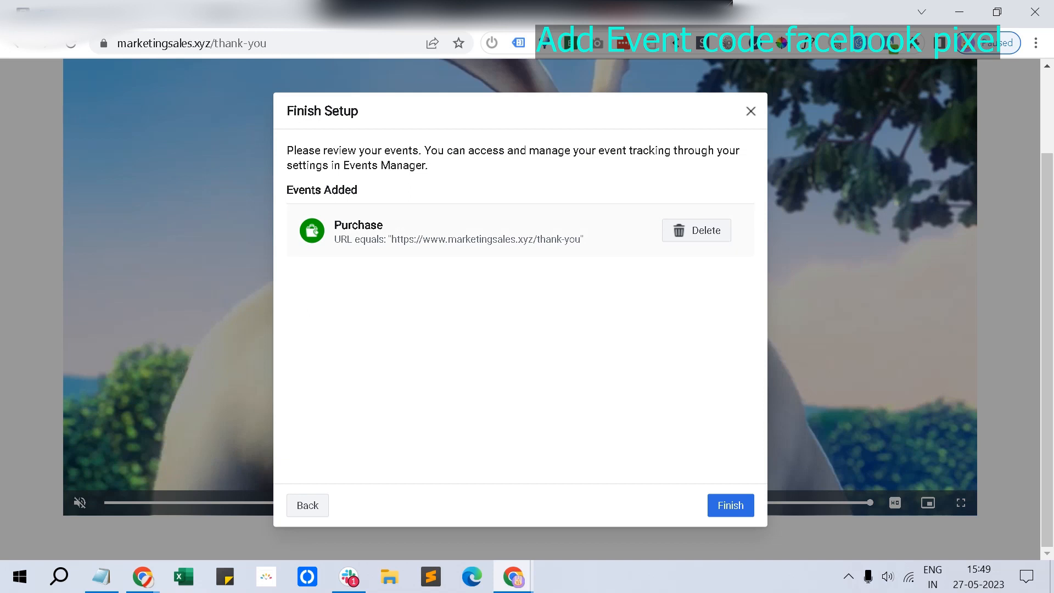
{"action": "left_click_drag", "start_coordinate": [398, 239], "coordinate": [569, 239]}
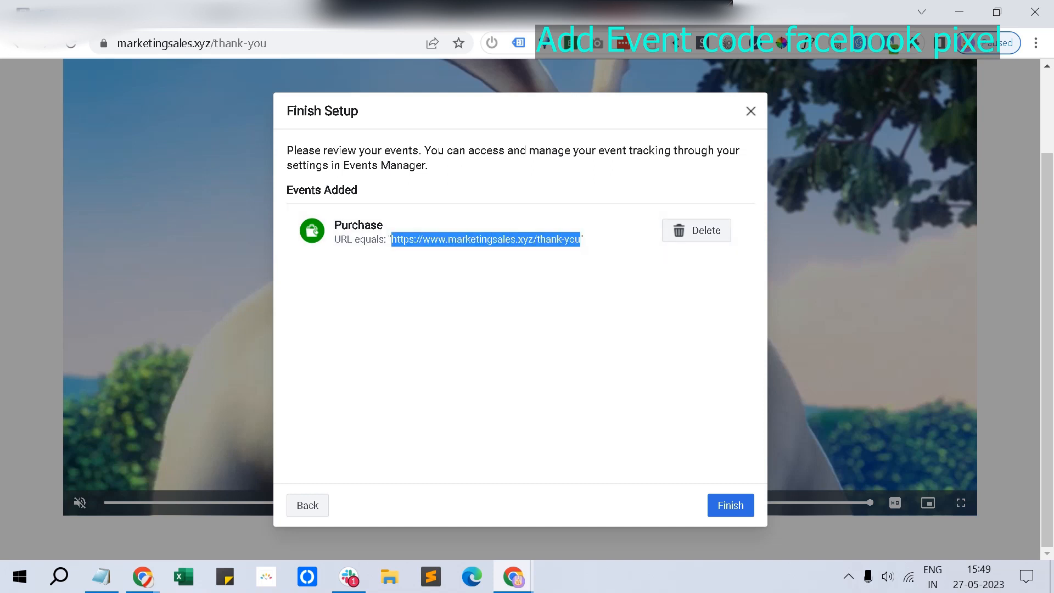
{"action": "left_click", "coordinate": [730, 505]}
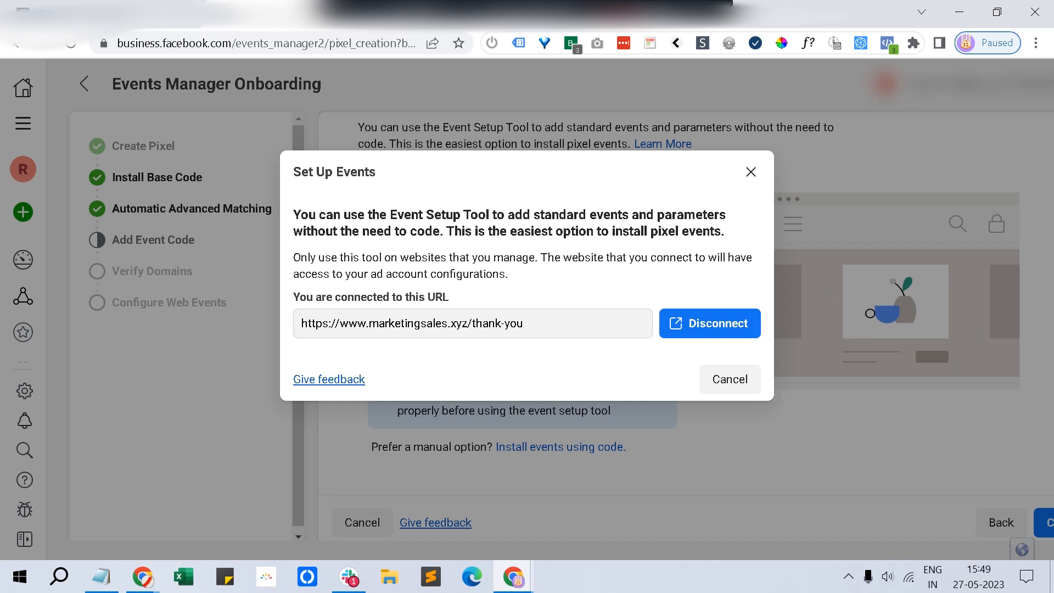
{"action": "left_click", "coordinate": [730, 379]}
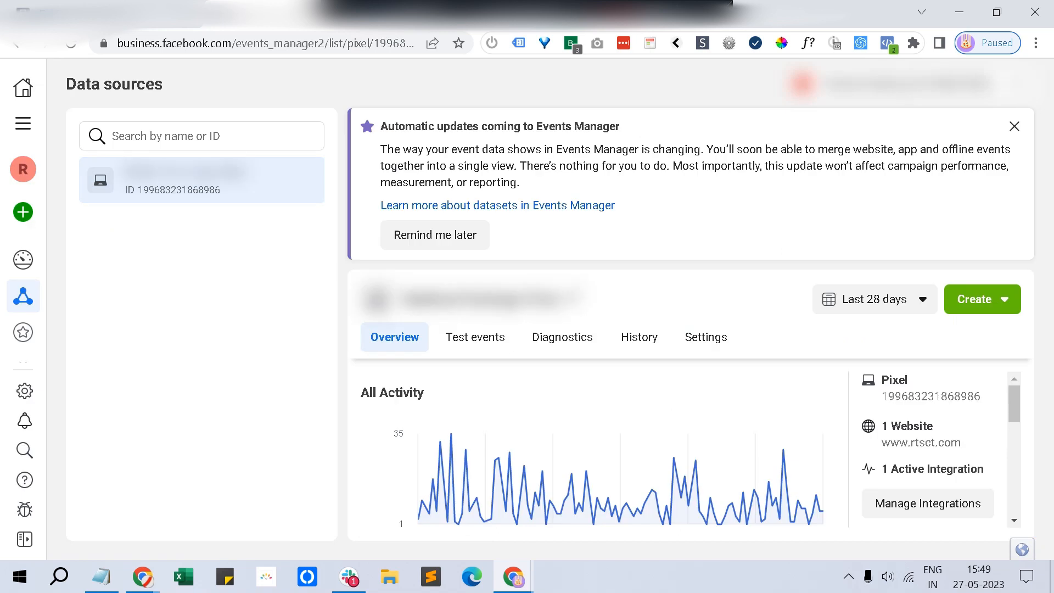
- Scroll the pixel's Overview events list, then go to the Settings tab
{"action": "scroll", "scroll_direction": "down", "scroll_amount": 3}
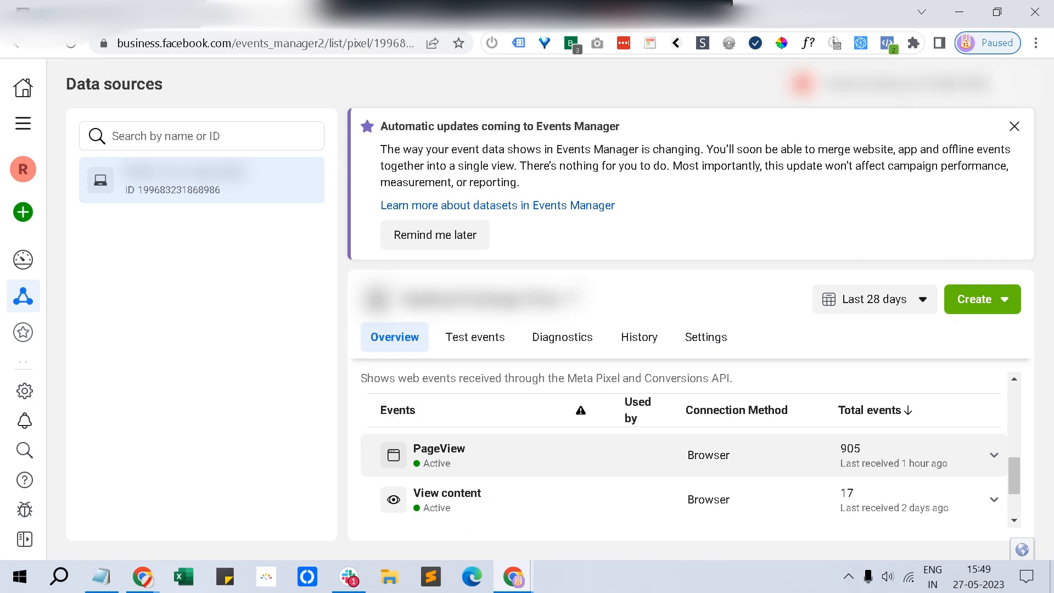
{"action": "scroll", "scroll_direction": "down", "scroll_amount": 3}
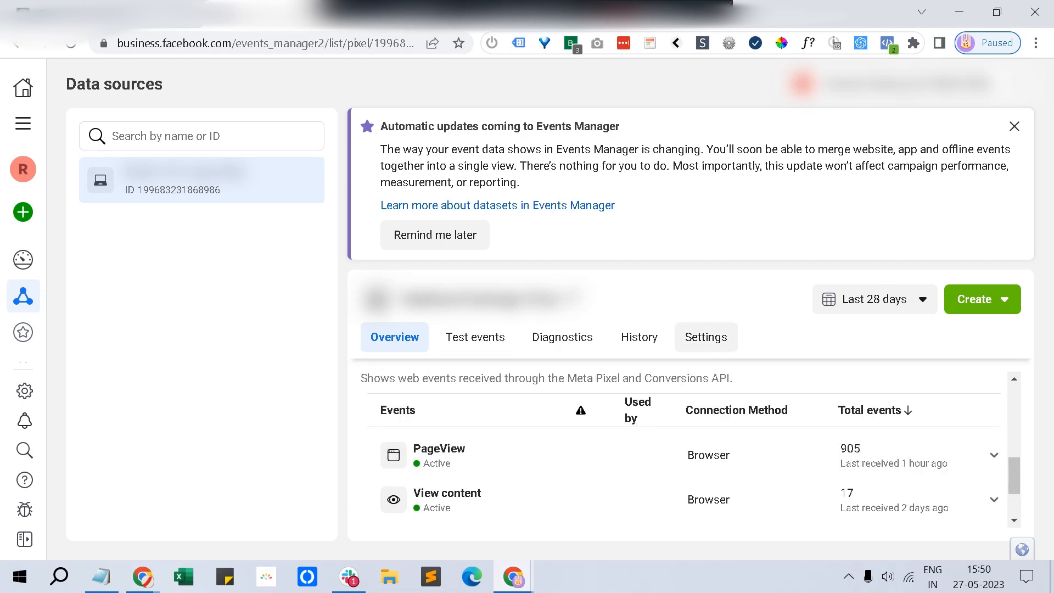
{"action": "left_click", "coordinate": [705, 337]}
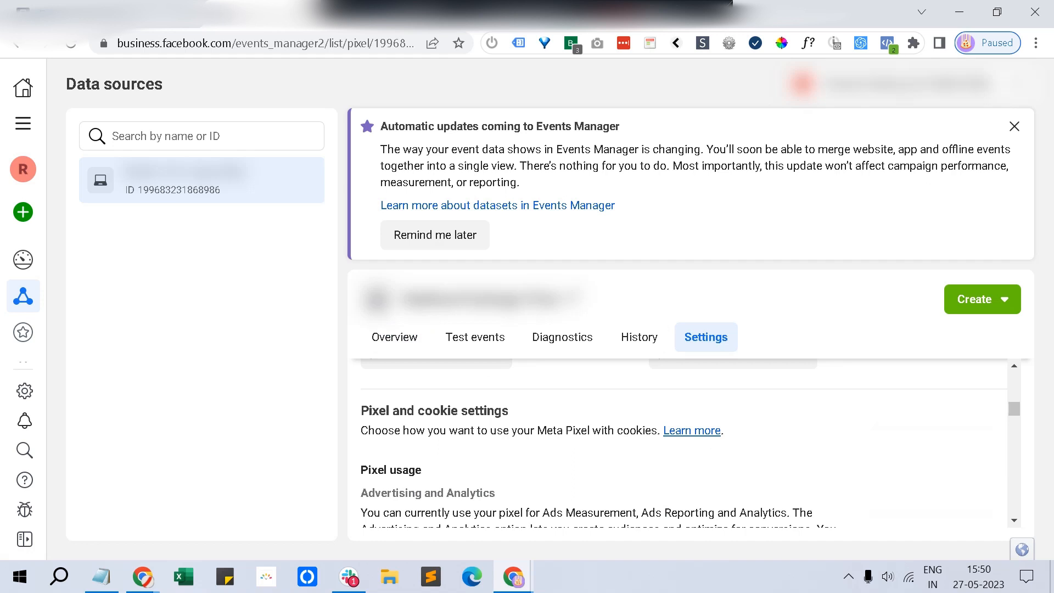
- Switch on Track events automatically without code in the pixel settings
{"action": "scroll", "scroll_direction": "down", "scroll_amount": 3}
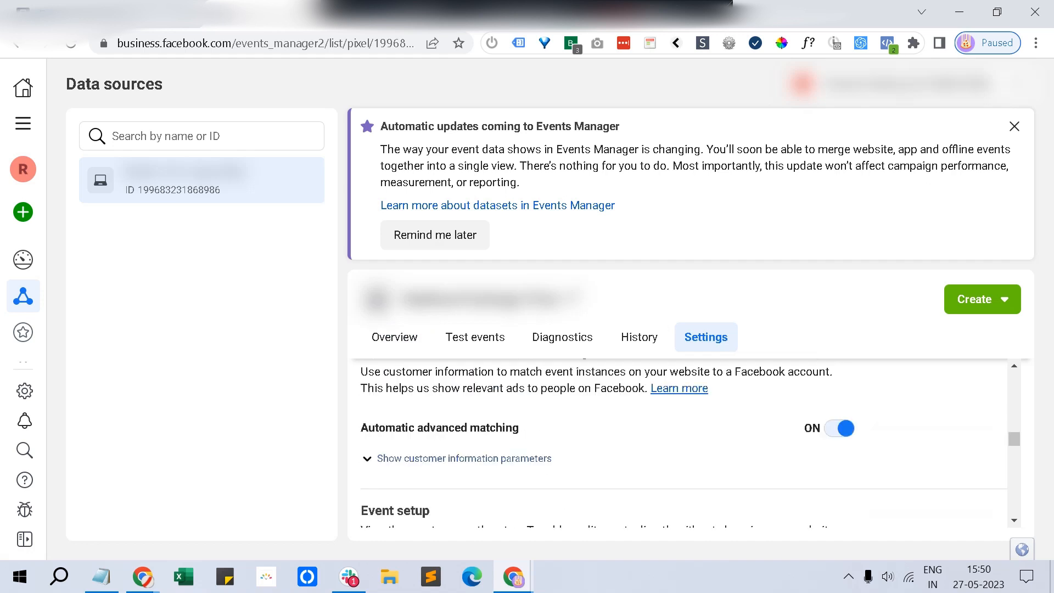
{"action": "scroll", "scroll_direction": "down", "scroll_amount": 3}
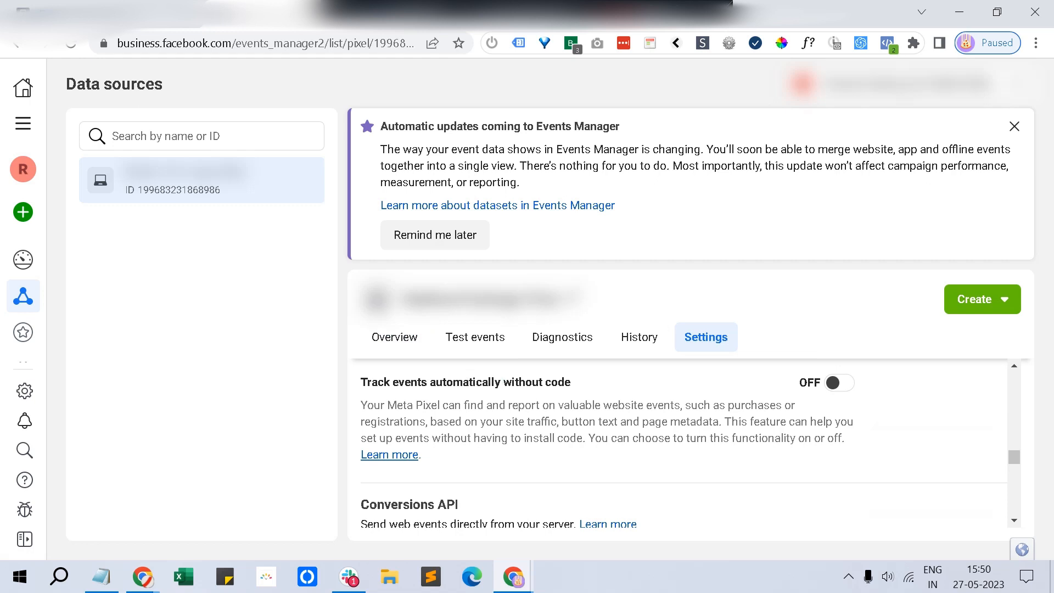
{"action": "left_click", "coordinate": [837, 383]}
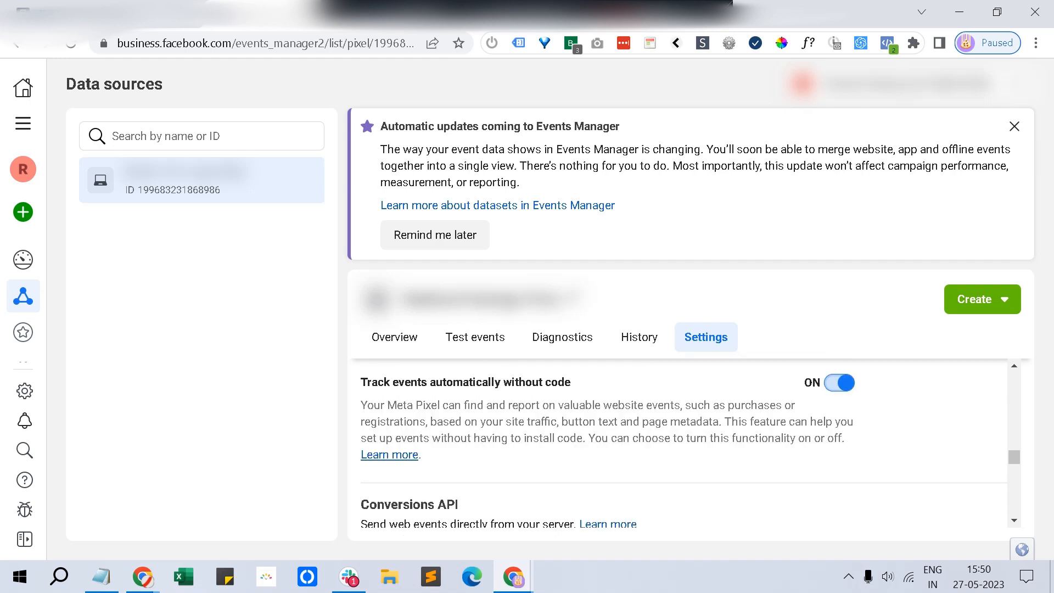
- Launch the Event Setup Tool from Event setup and select the Website URL field
{"action": "scroll", "scroll_direction": "down", "scroll_amount": 3}
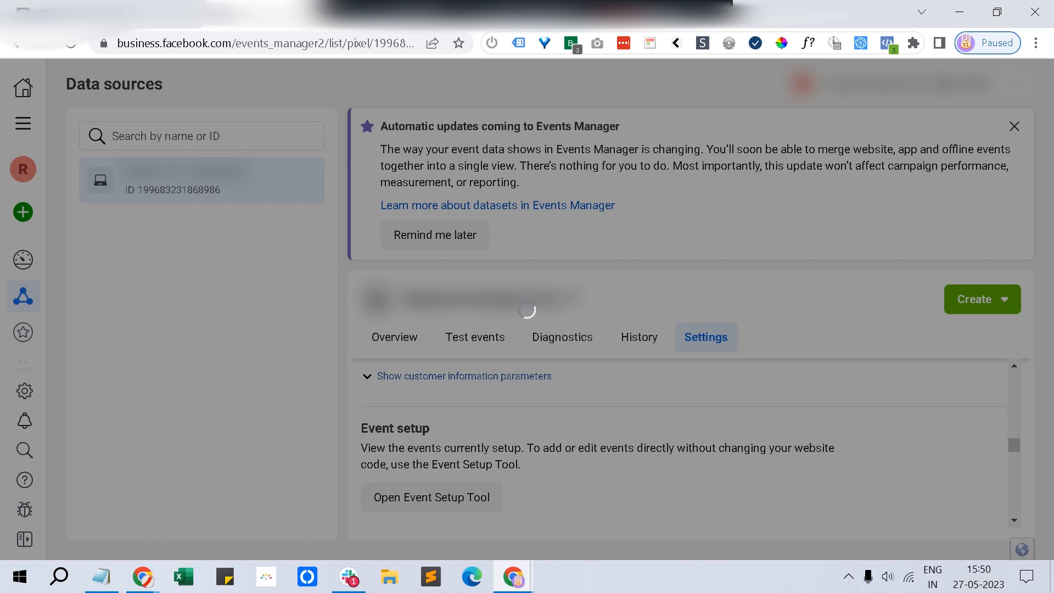
{"action": "left_click", "coordinate": [432, 498]}
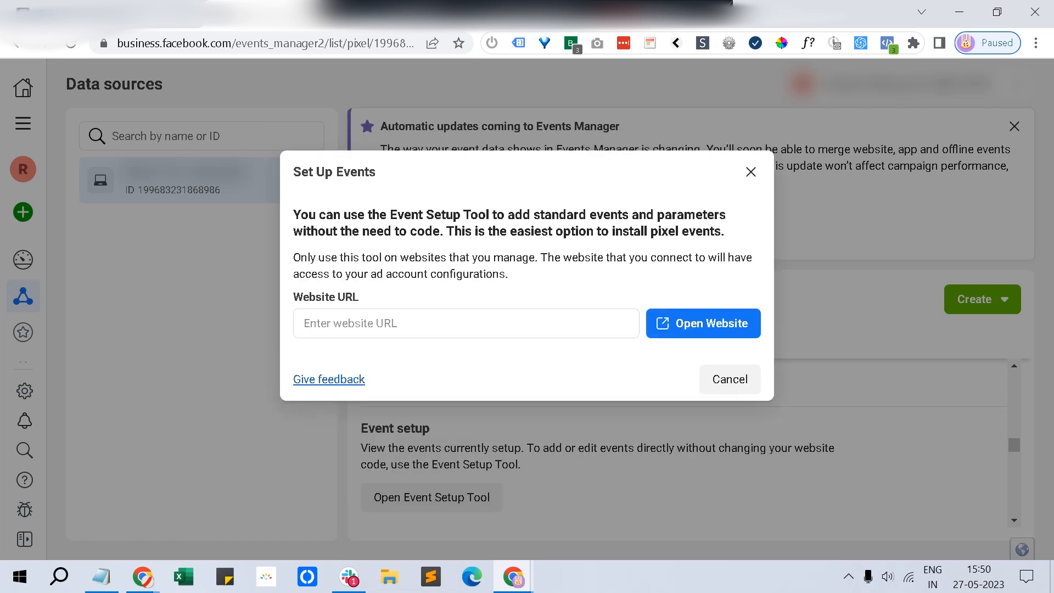
{"action": "left_click", "coordinate": [466, 323]}
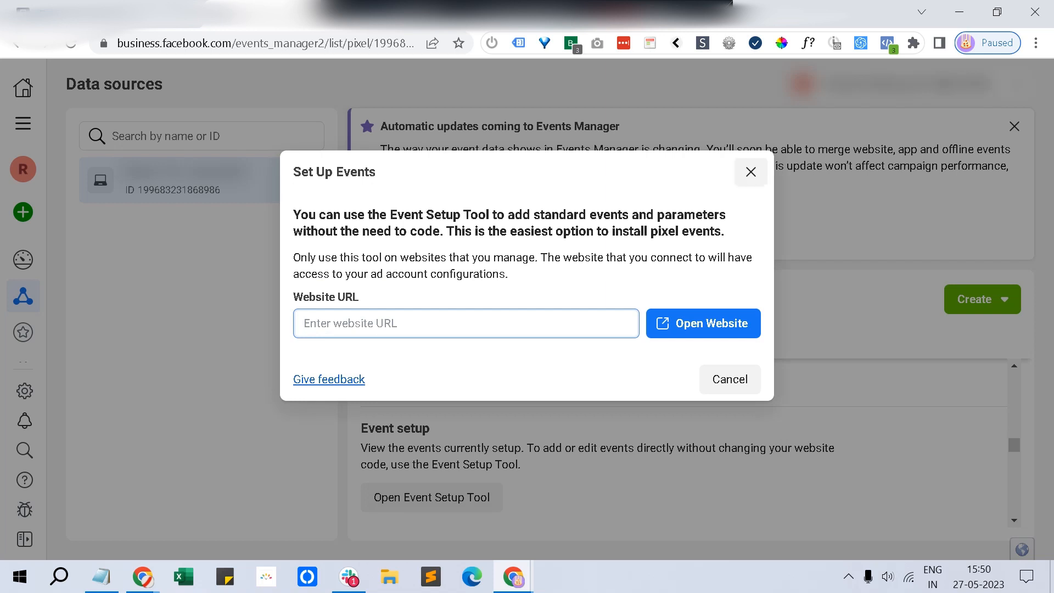
{"action": "left_click", "coordinate": [466, 323]}
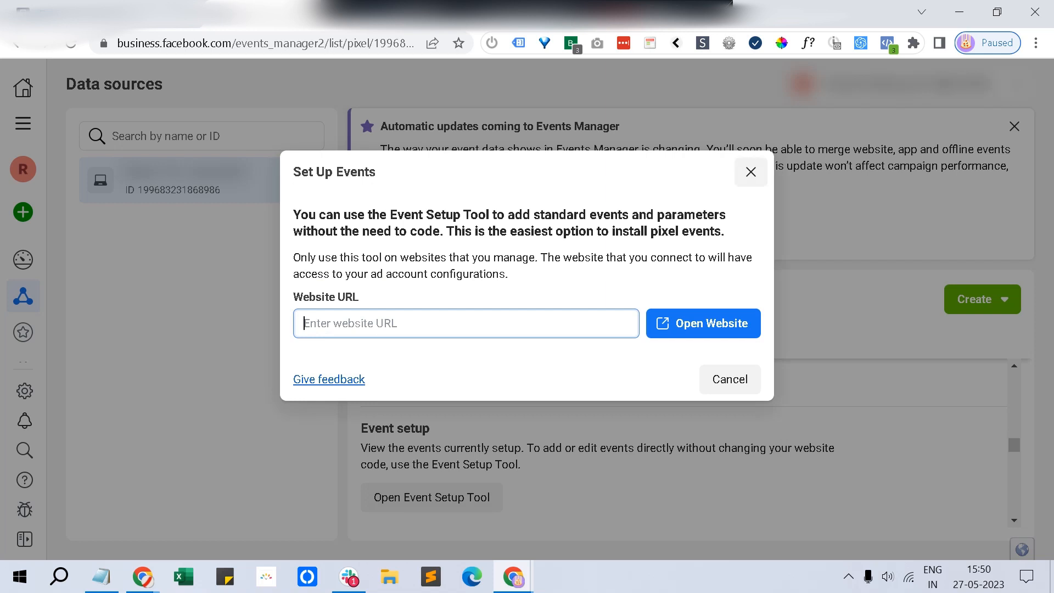